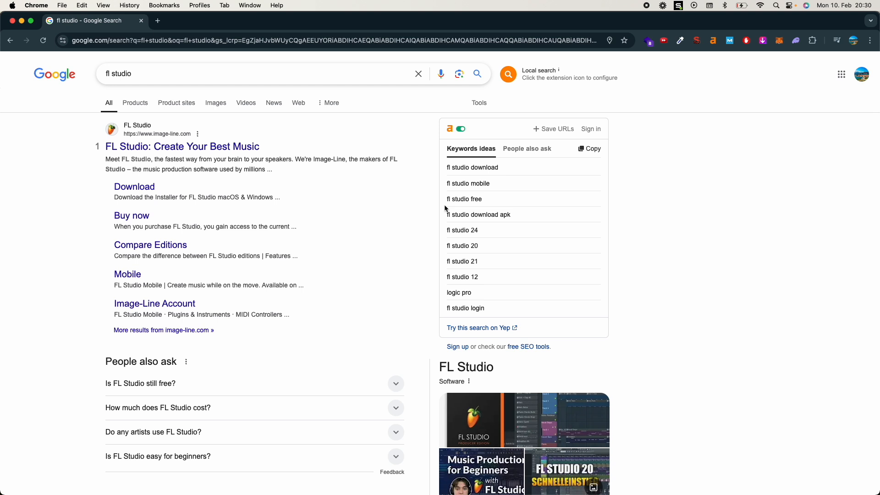
mouse_move(145, 110)
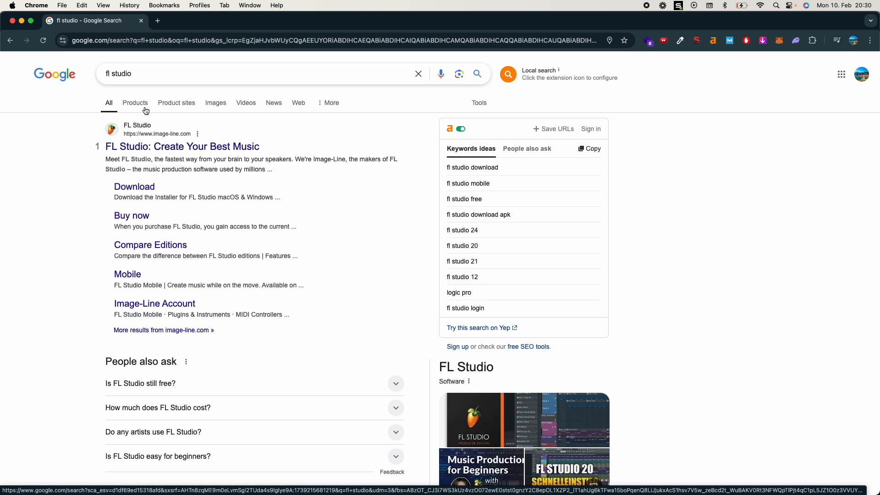
mouse_move(169, 145)
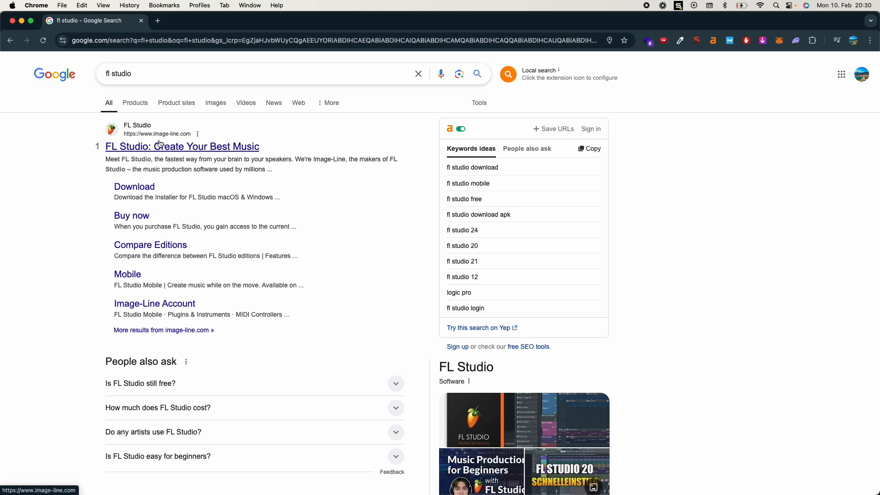
mouse_move(164, 144)
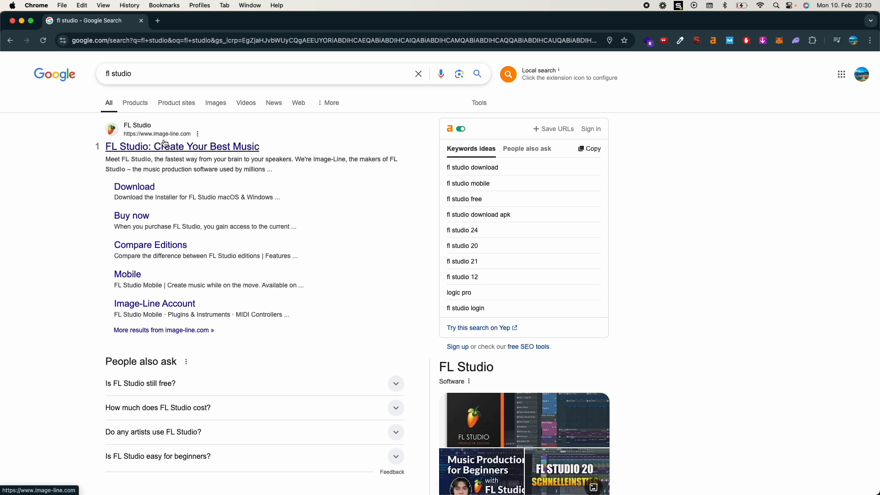
mouse_move(182, 150)
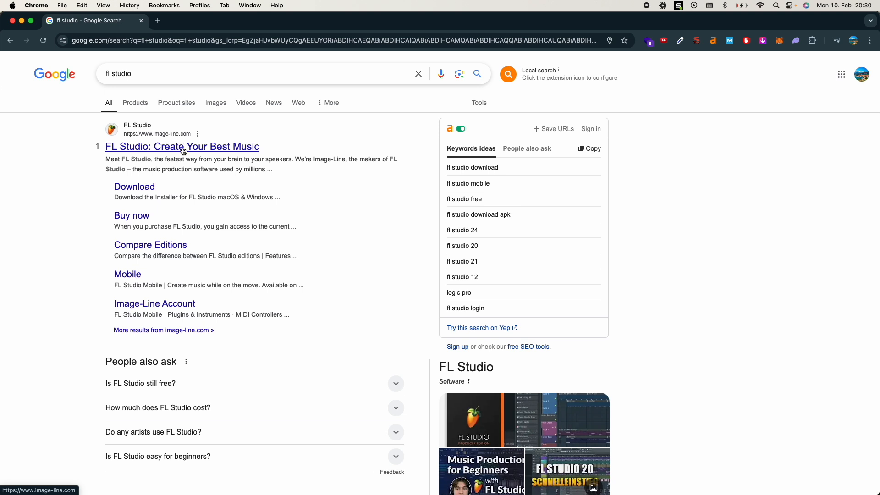
Land on the official Image-Line FL Studio website and accept all cookies.
click(182, 147)
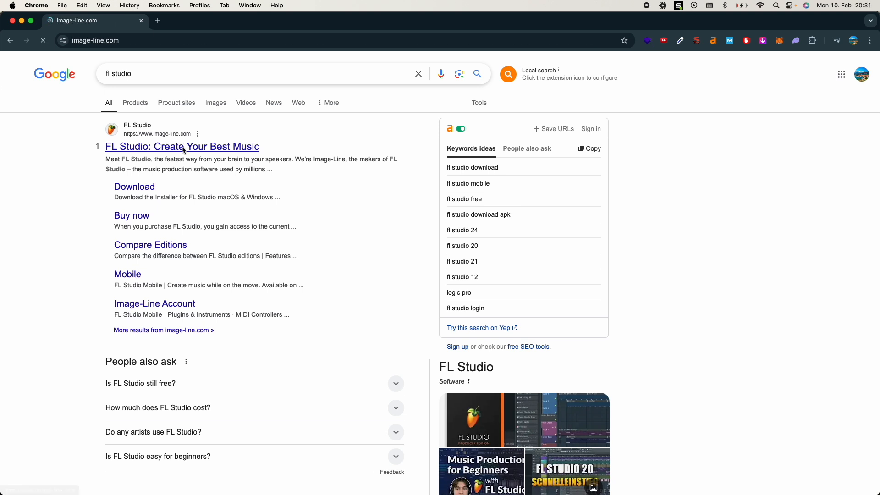
click(181, 147)
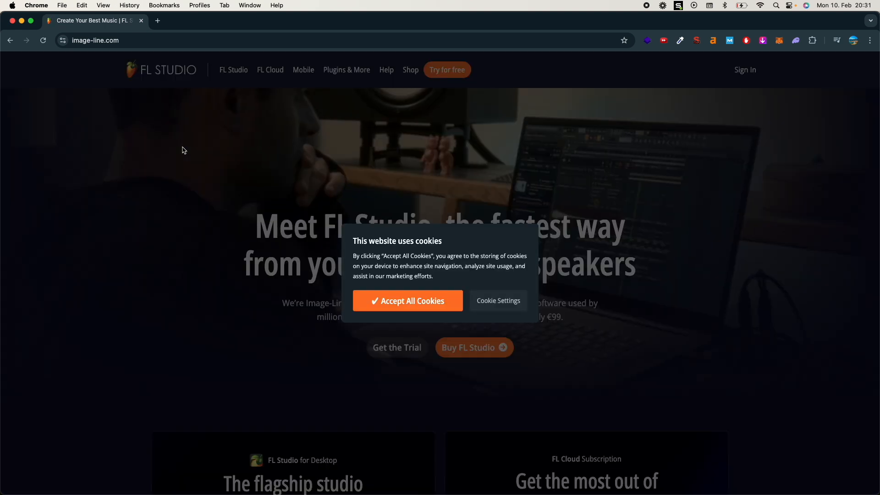
click(407, 301)
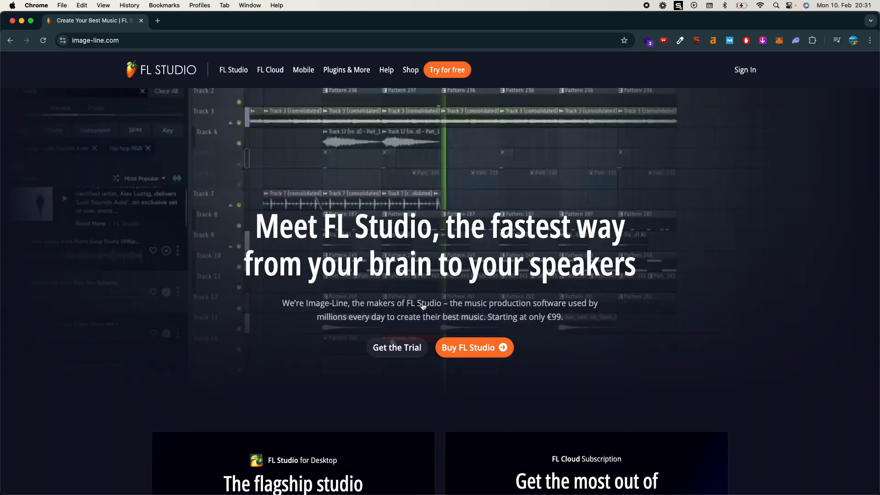
Go to the FL Studio desktop overview page via Discover FL Studio.
scroll(down, 3)
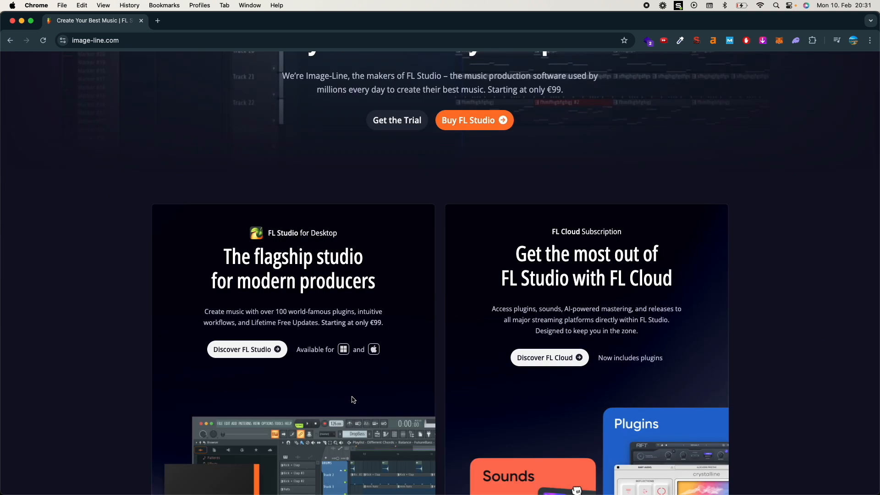
mouse_move(374, 349)
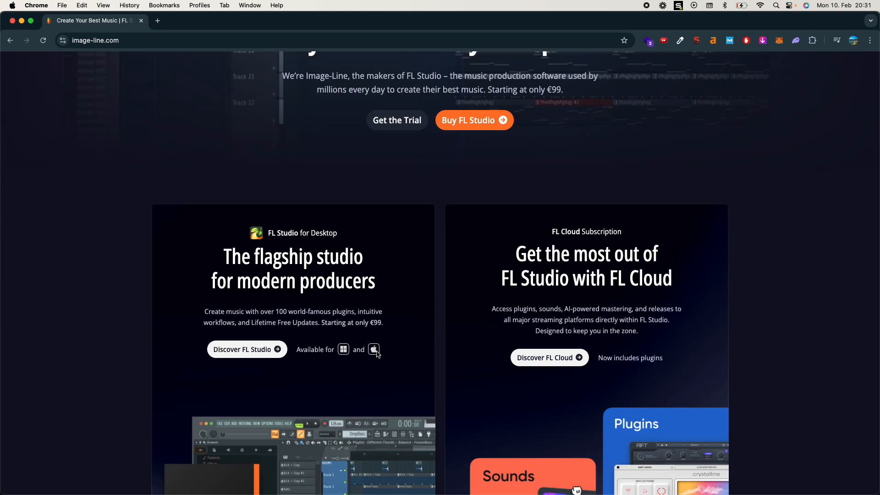
scroll(down, 3)
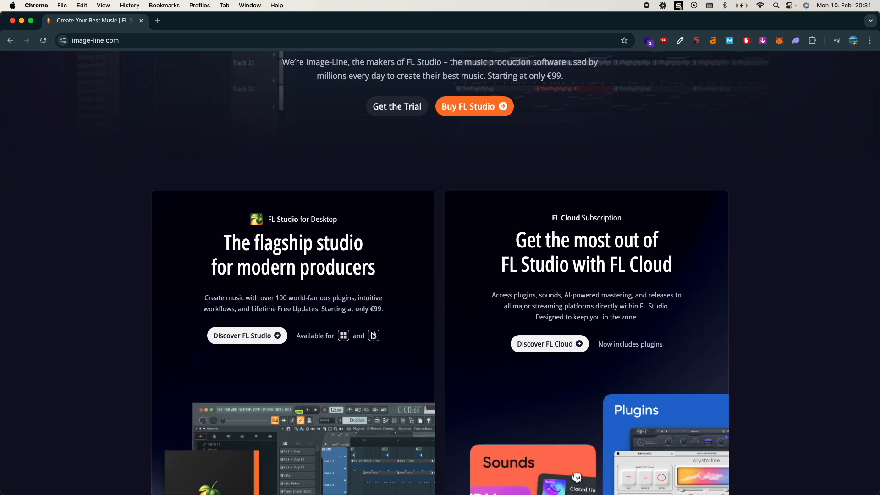
click(242, 336)
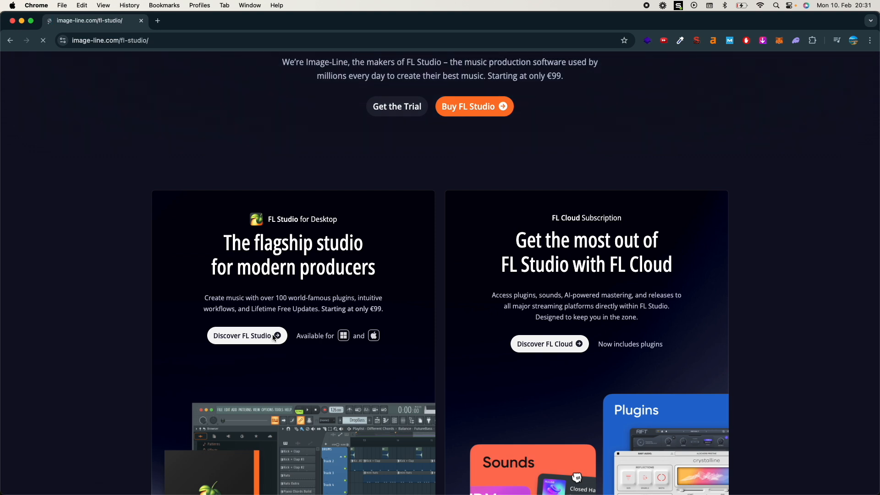
click(245, 336)
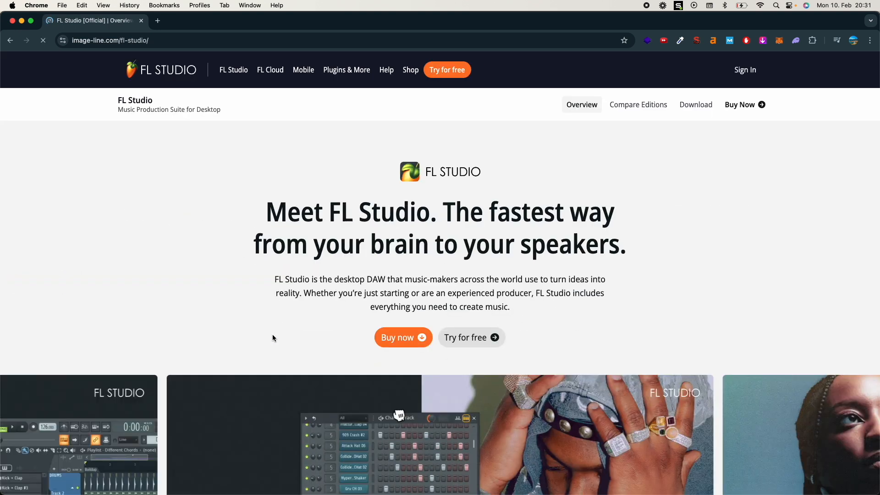
mouse_move(460, 338)
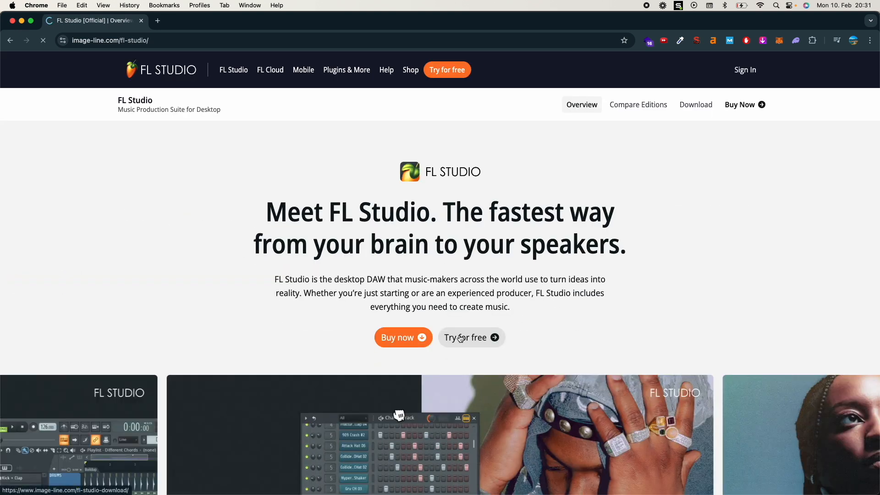
Download the macOS FL Studio free trial and open the finished disk image.
click(464, 338)
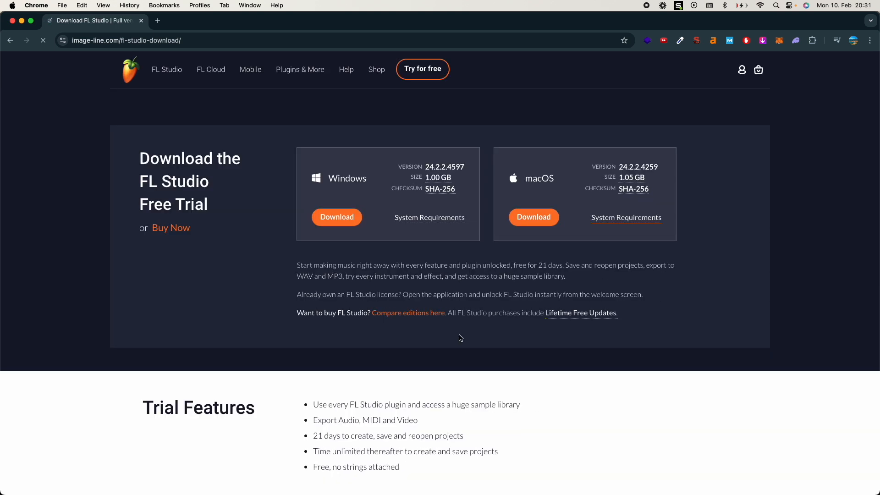
mouse_move(533, 217)
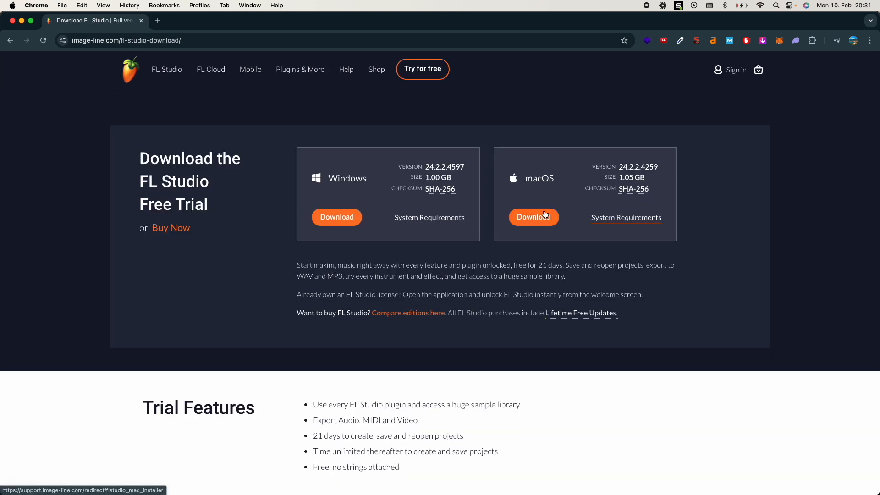
click(532, 217)
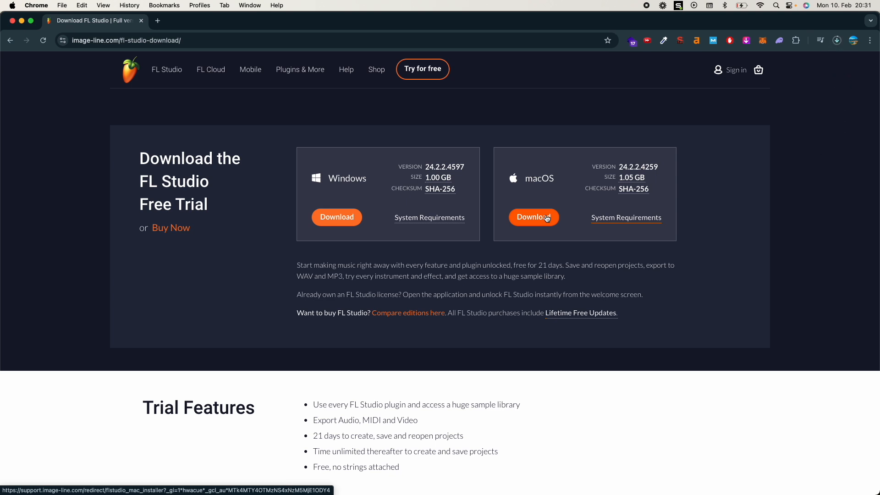
click(836, 40)
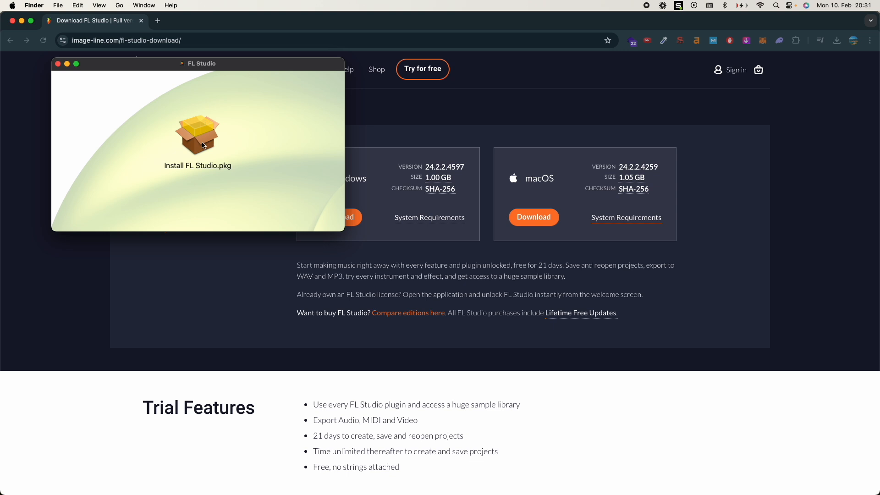
Launch the Install FL Studio.pkg package from the disk image in Finder.
click(198, 134)
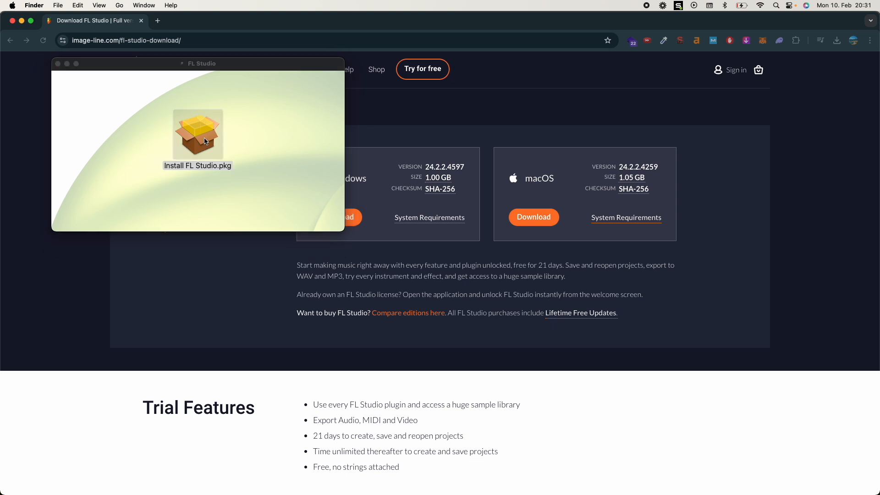
double_click(197, 132)
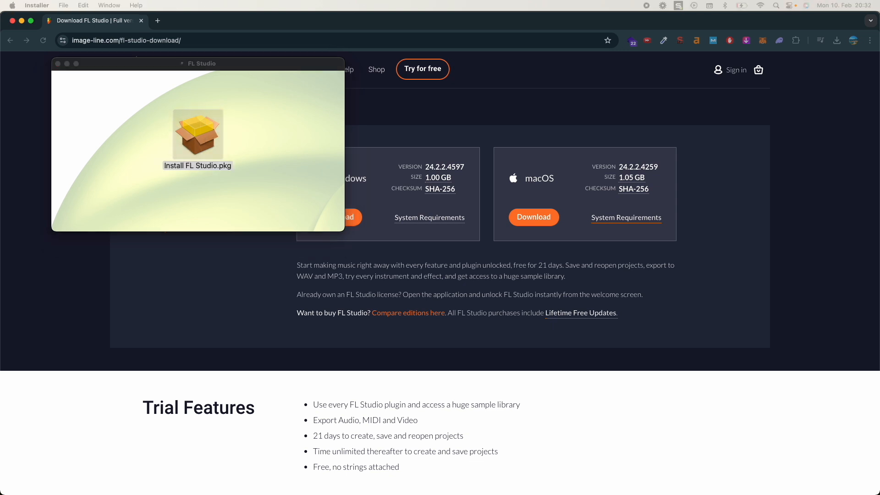
double_click(198, 134)
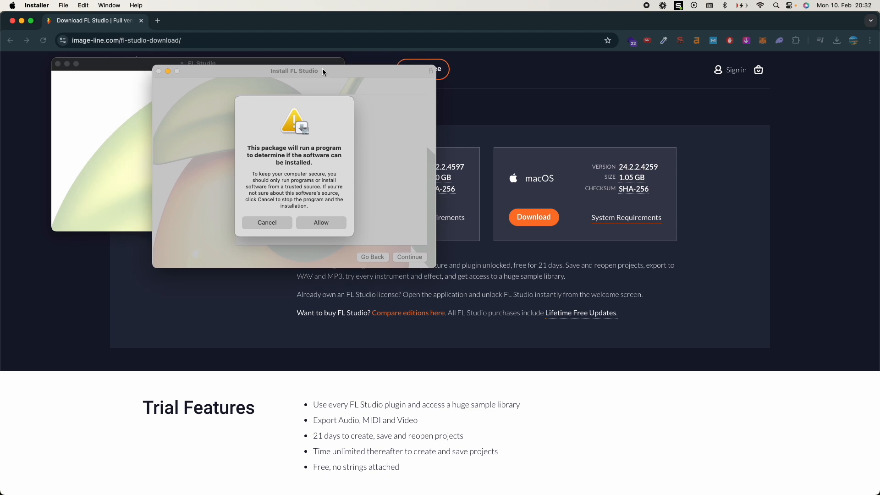
mouse_move(321, 153)
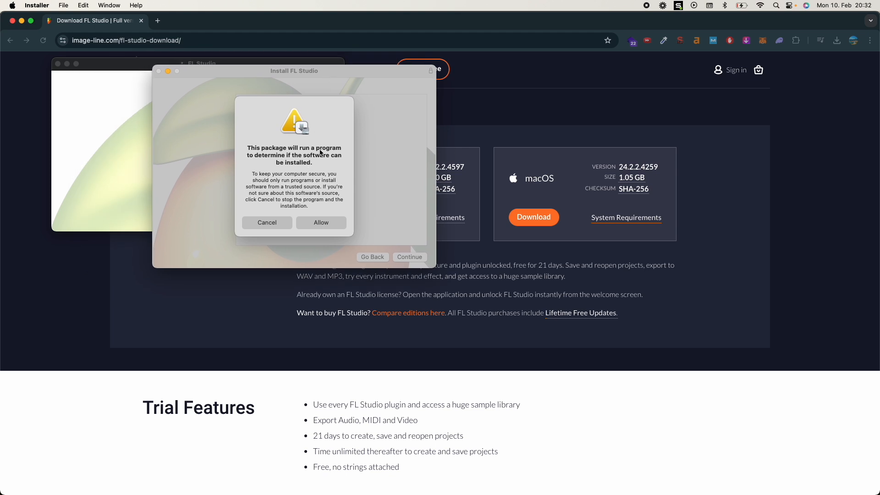
mouse_move(322, 223)
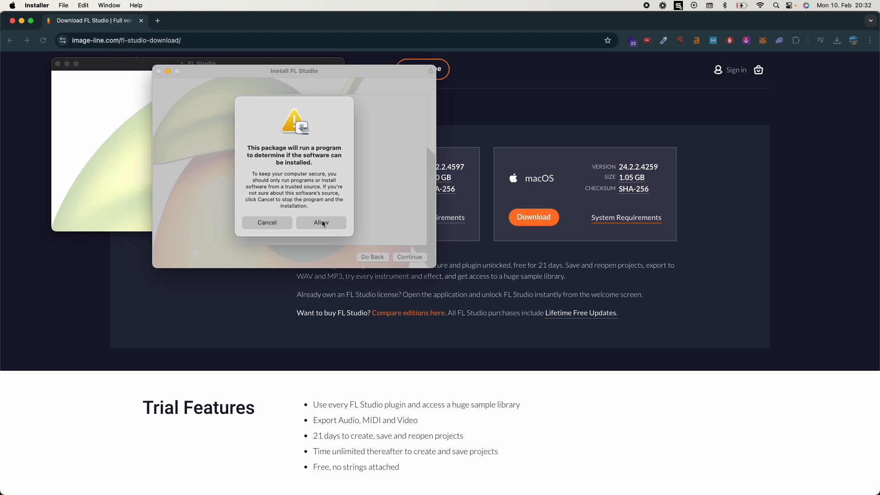
Allow the package check, pass the introduction and OS check, and agree to the licence.
click(321, 222)
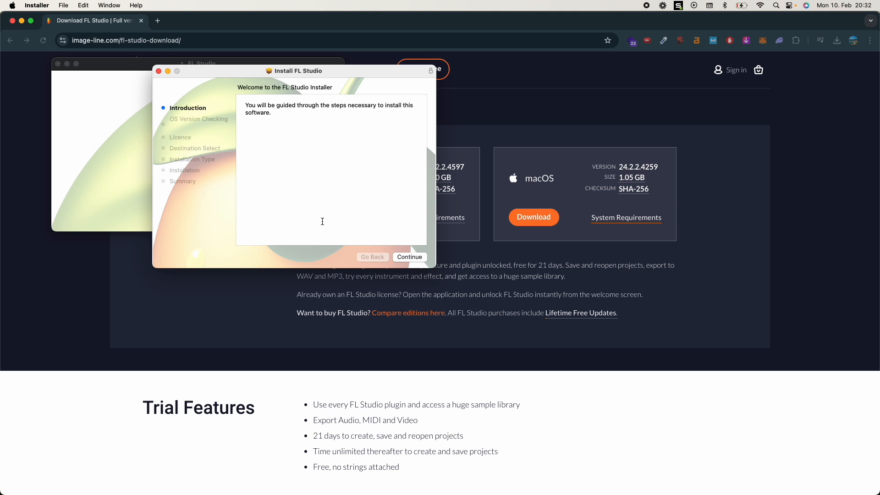
click(409, 257)
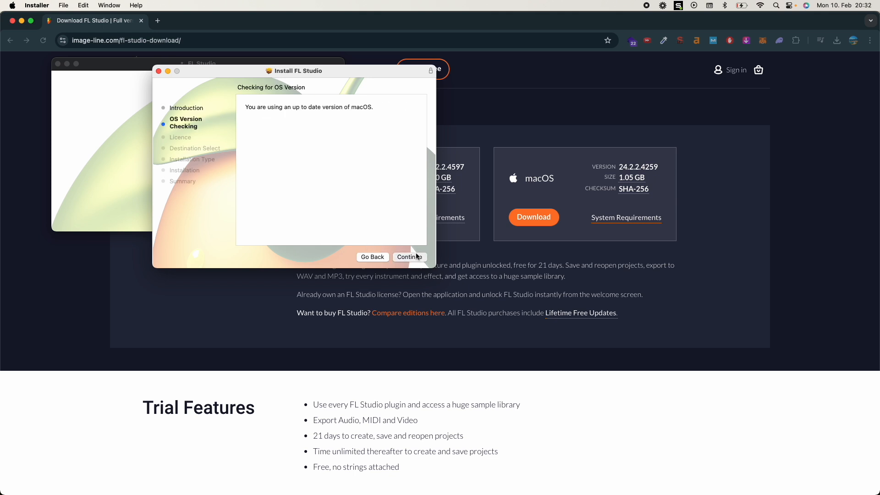
click(409, 257)
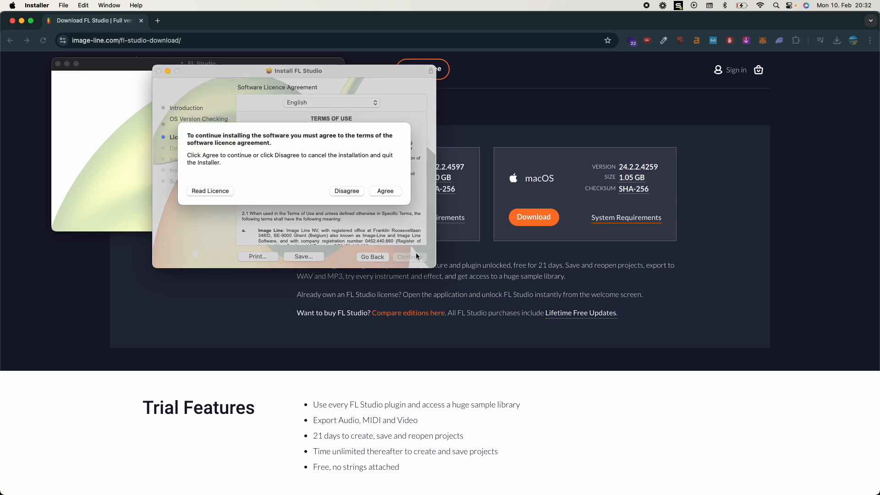
click(385, 191)
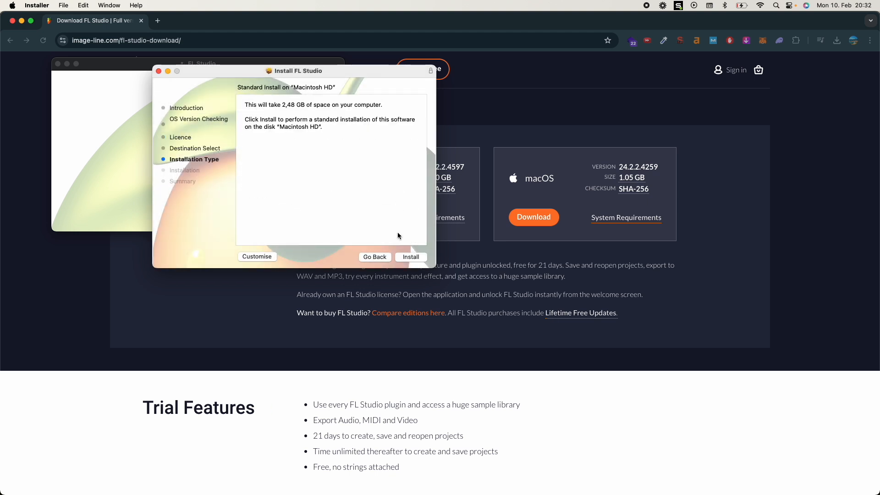
Start the standard install on Macintosh HD and authorise it with the administrator password.
click(410, 257)
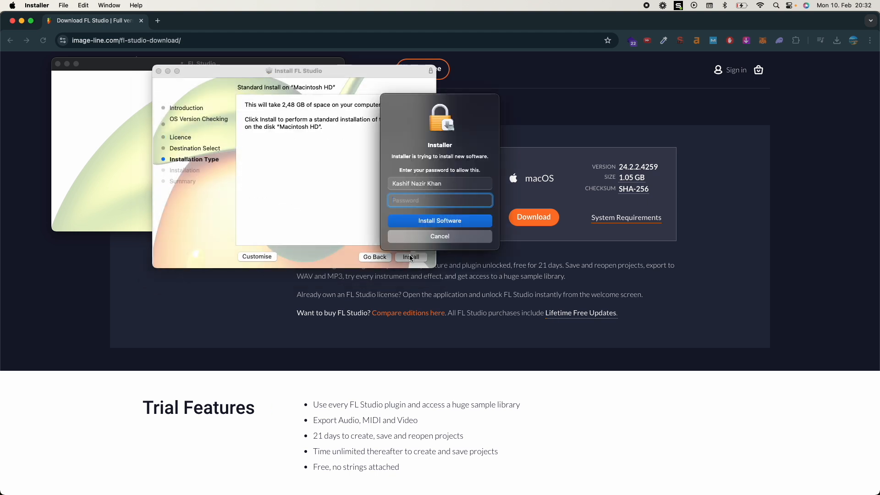
text(•••)
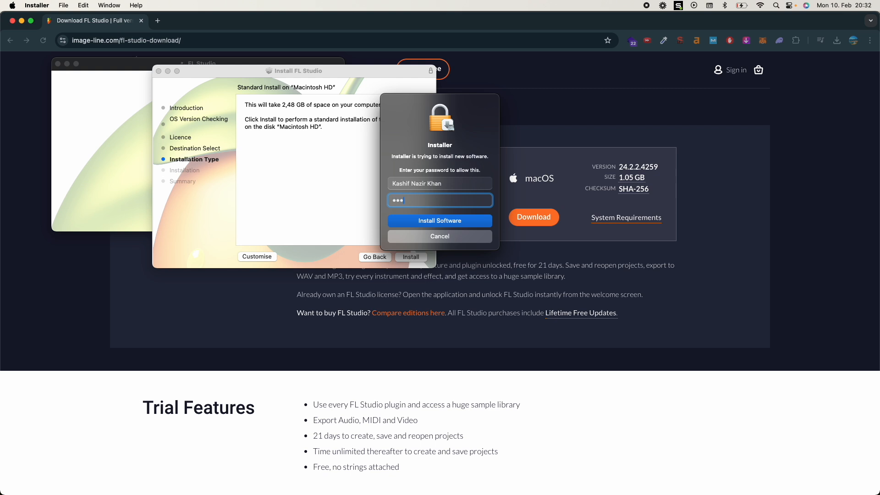
text(password)
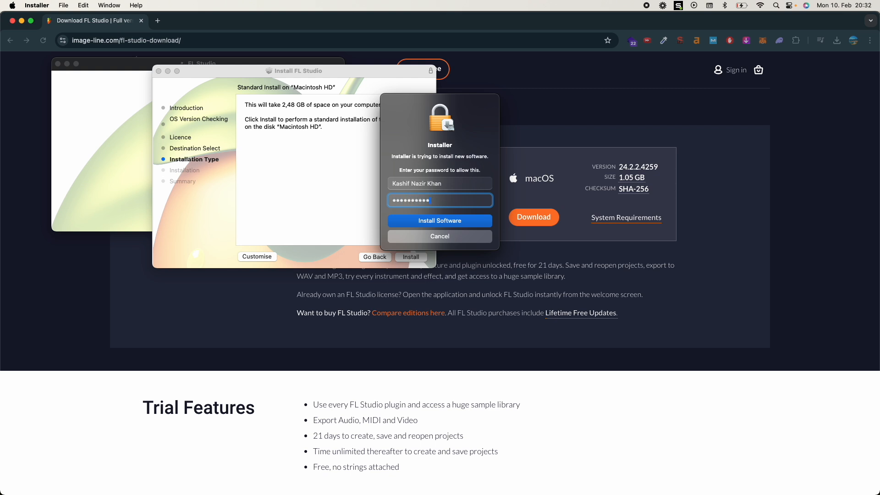
click(440, 220)
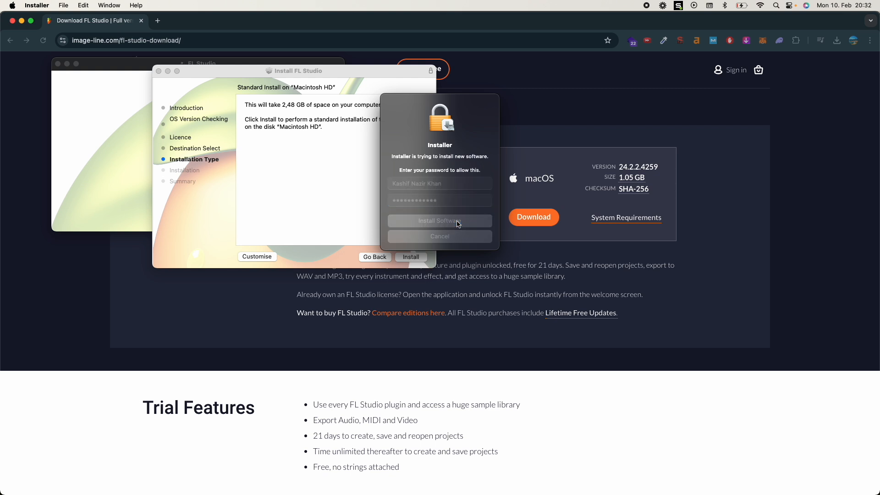
click(439, 221)
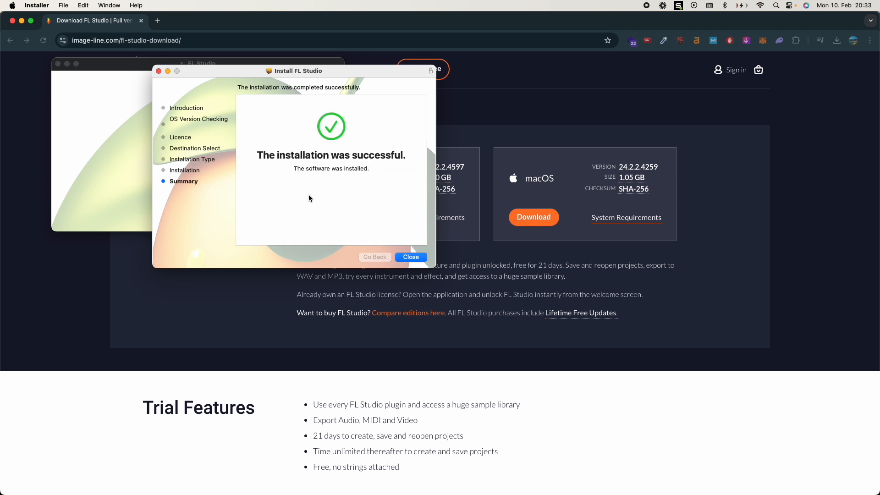
mouse_move(294, 156)
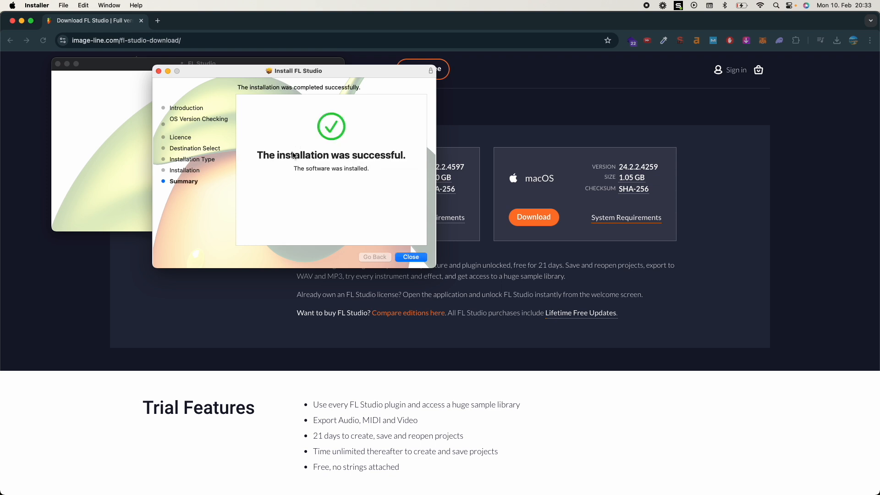
Close the finished Installer and move the FL Studio package to the Bin.
click(411, 256)
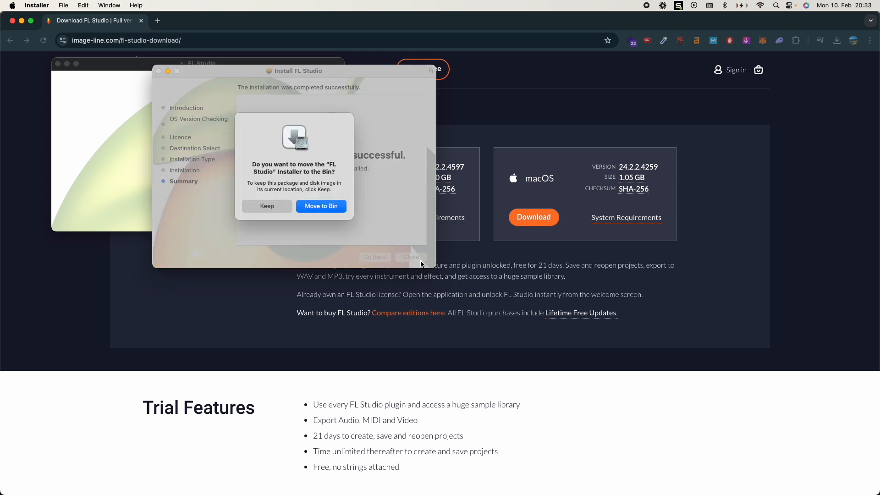
mouse_move(334, 208)
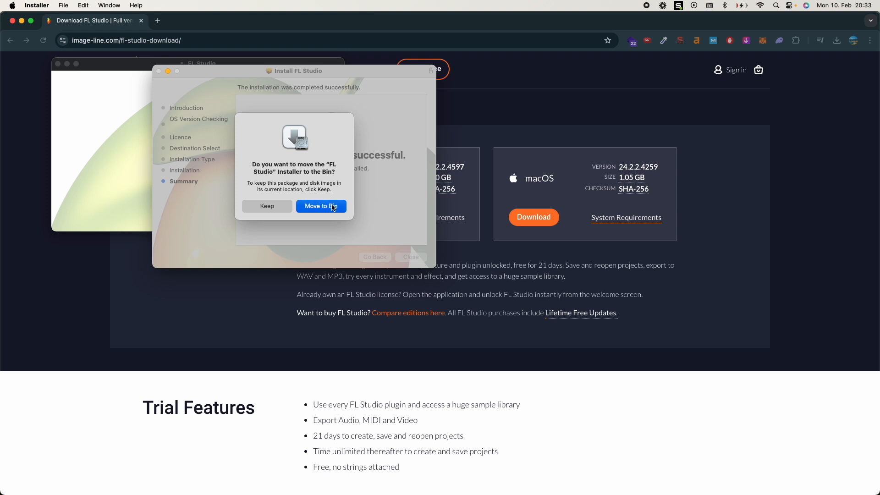
click(321, 206)
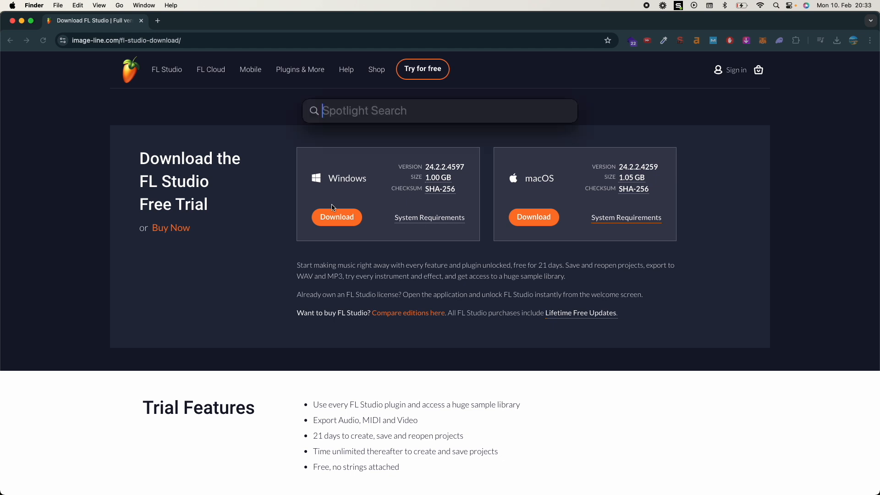
Launch FL Studio 2024 via Spotlight search 'fl' and allow microphone access.
text(fl)
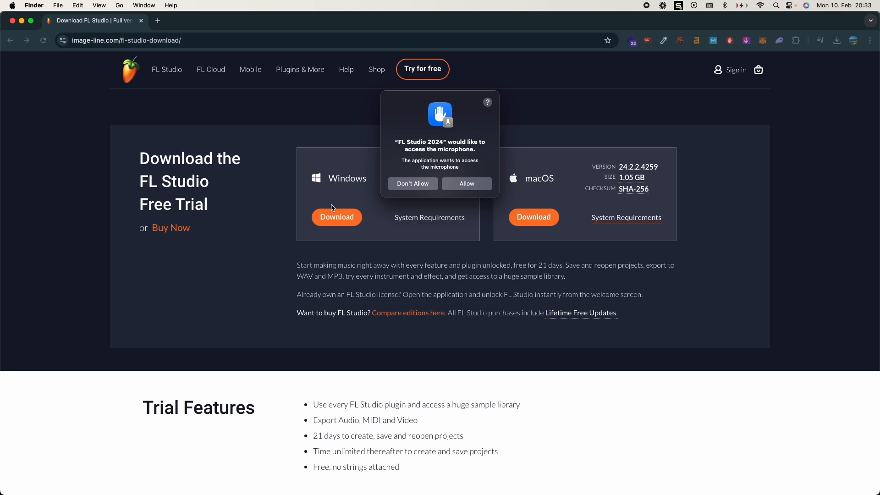
mouse_move(459, 186)
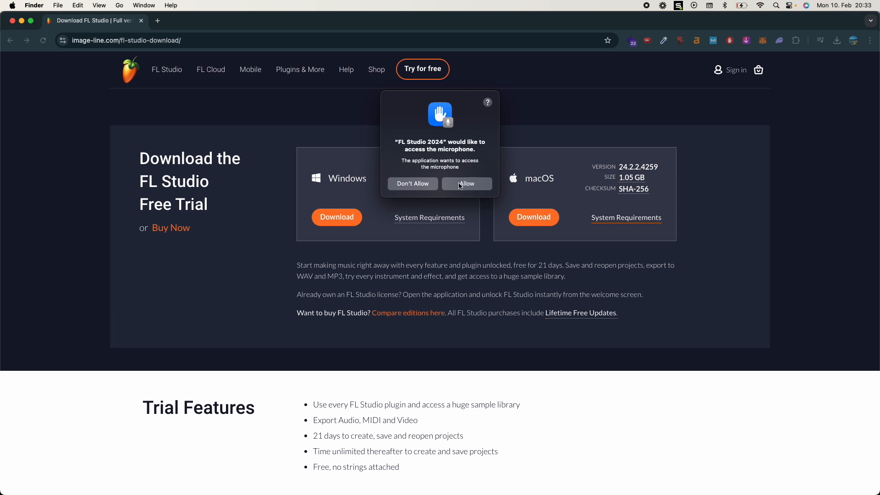
click(466, 184)
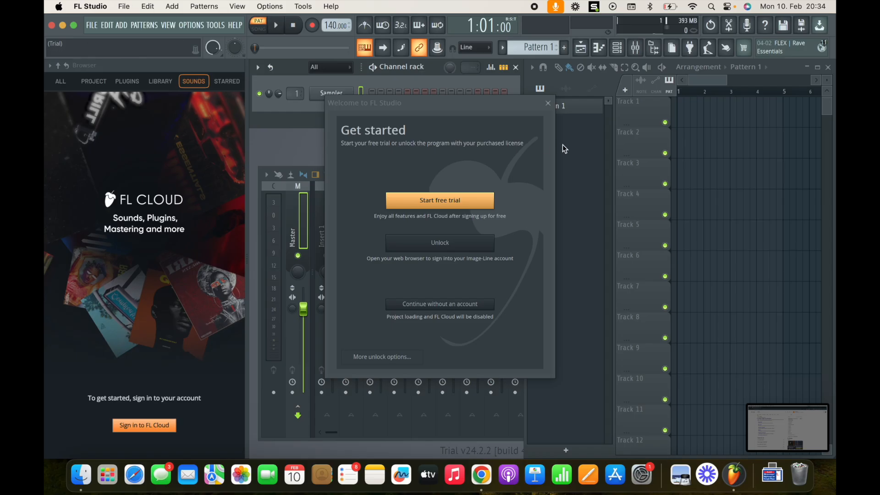
mouse_move(343, 171)
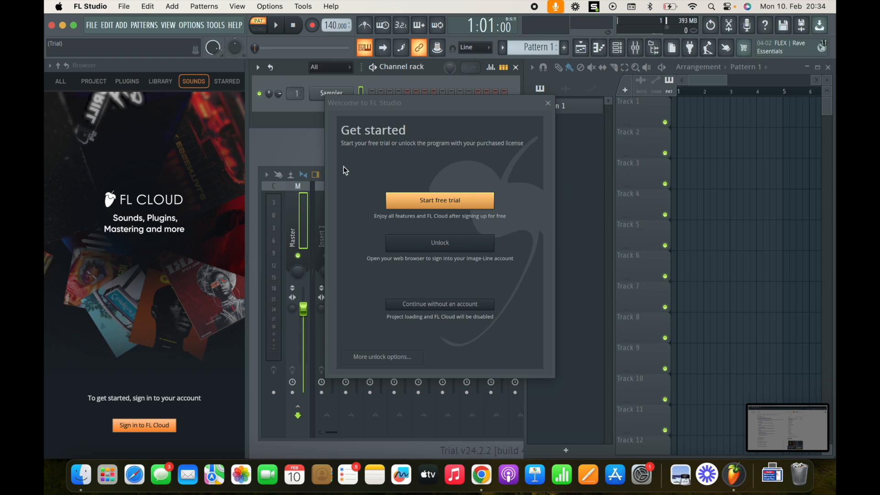